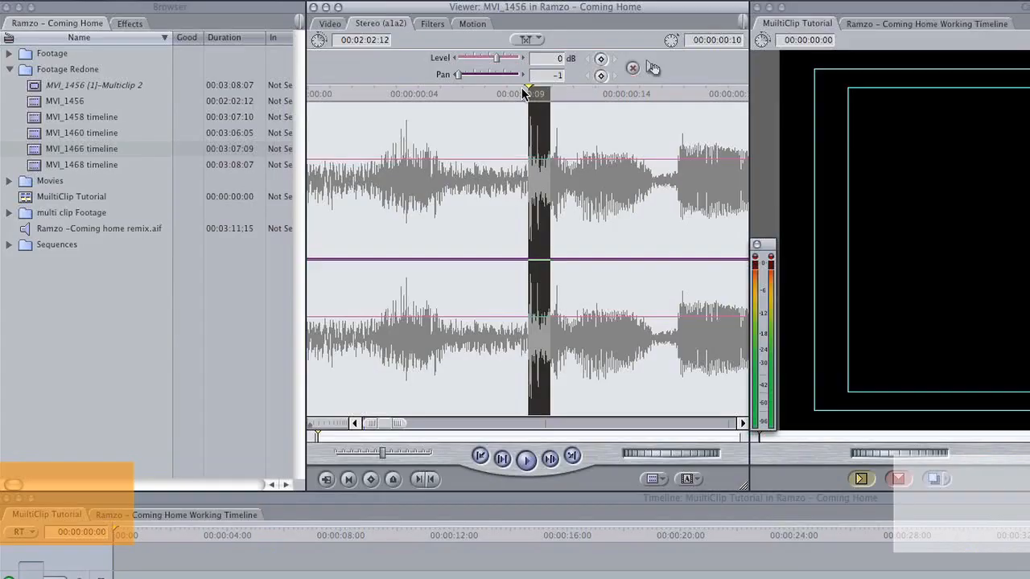
Mark an in-point at the clap spike in MVI_1456's audio
{"action": "key", "text": "i"}
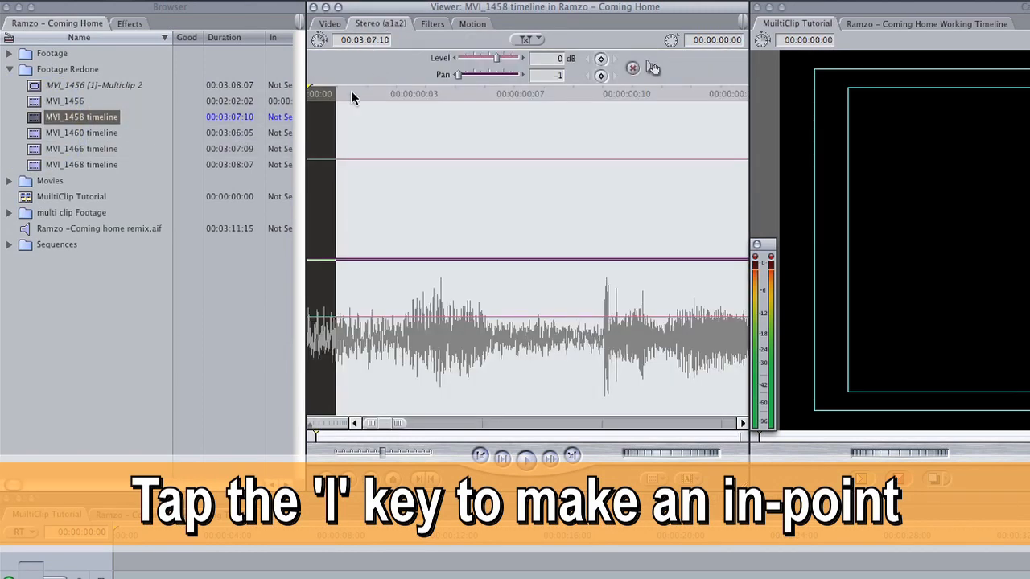
Mark an in-point at MVI_1458's clap sound
{"action": "key", "text": "i"}
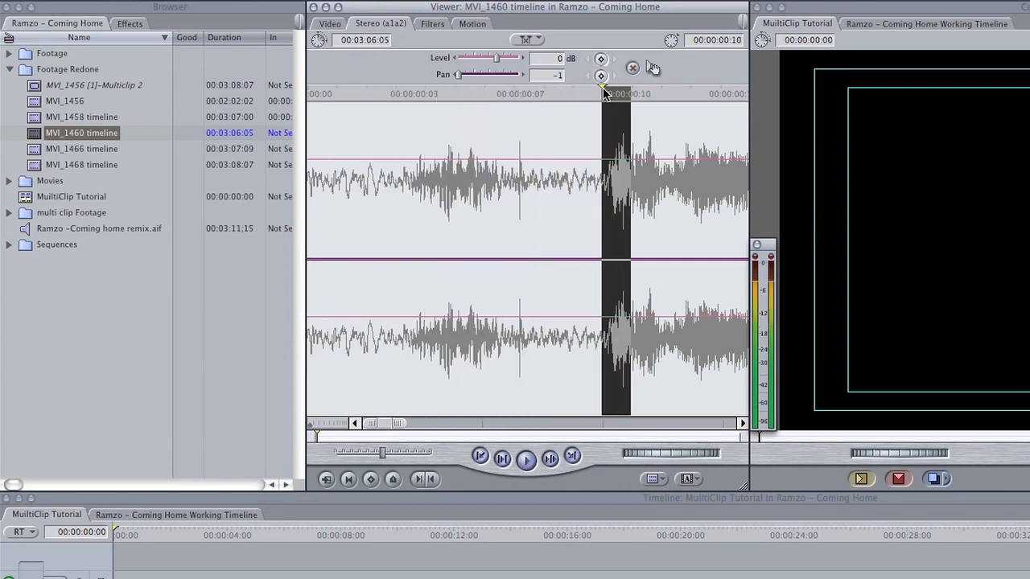
Load MVI_1466 and MVI_1468 in turn, showing each clip's audio waveform to find its clap
{"action": "left_click", "coordinate": [81, 148]}
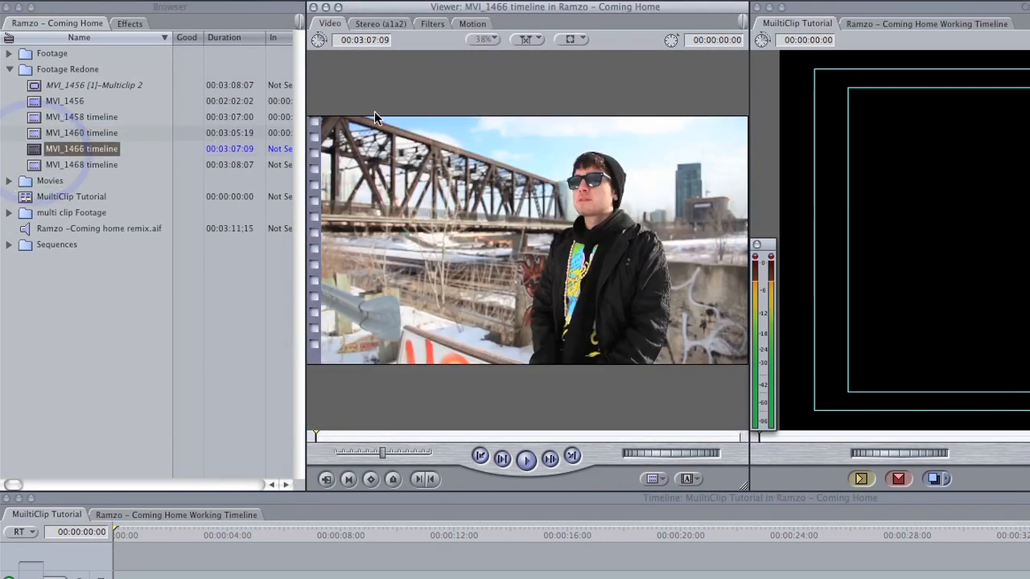
{"action": "left_click", "coordinate": [380, 23]}
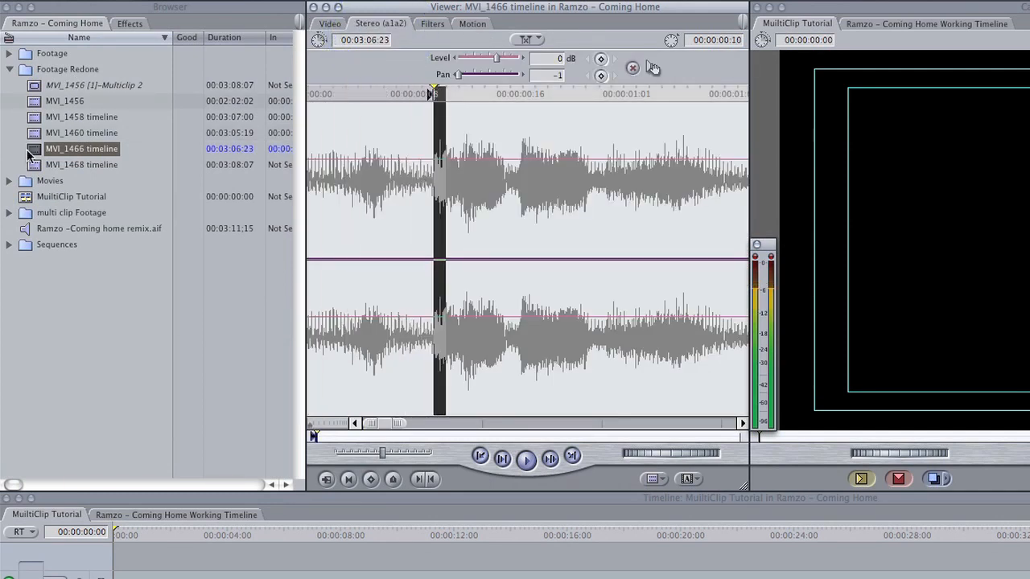
{"action": "double_click", "coordinate": [82, 164]}
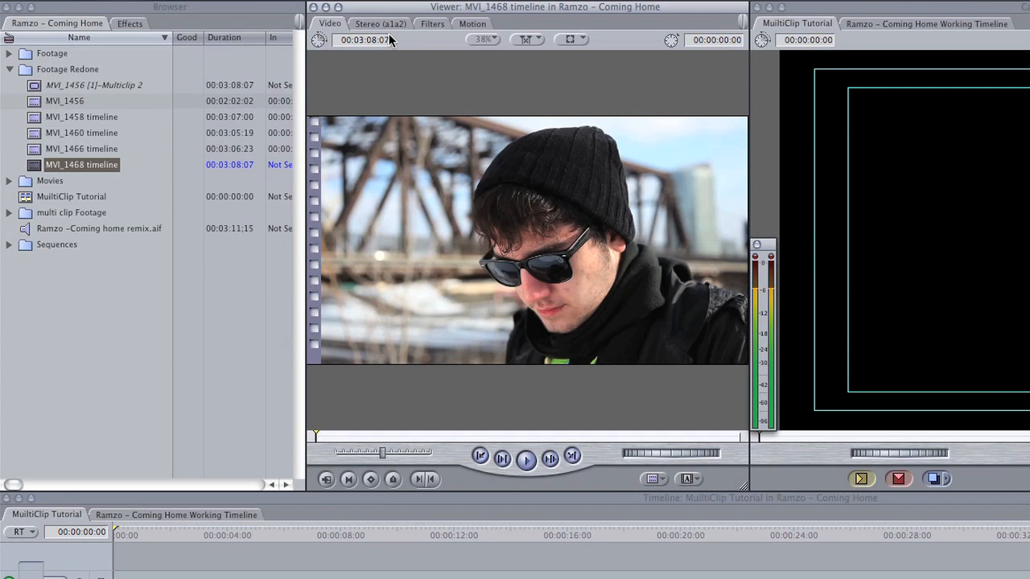
{"action": "left_click", "coordinate": [379, 24]}
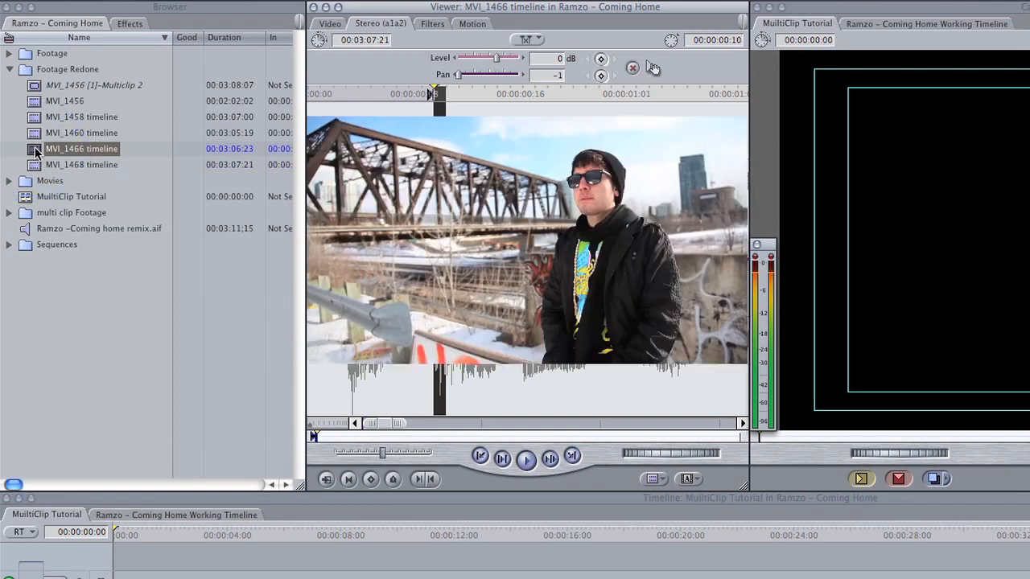
Recheck the in-points on MVI_1466, MVI_1460 and MVI_1456
{"action": "left_click", "coordinate": [379, 24]}
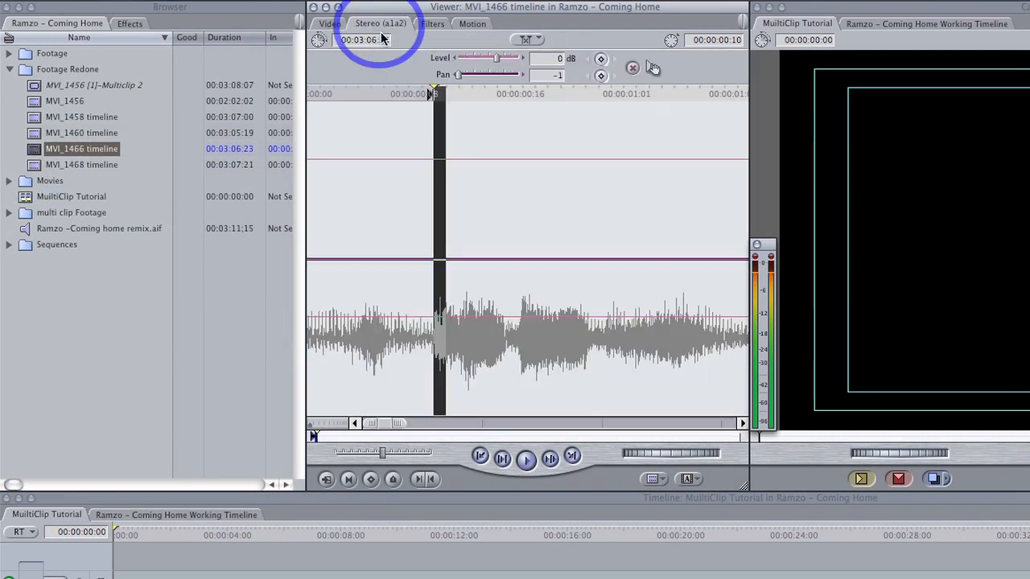
{"action": "double_click", "coordinate": [82, 133]}
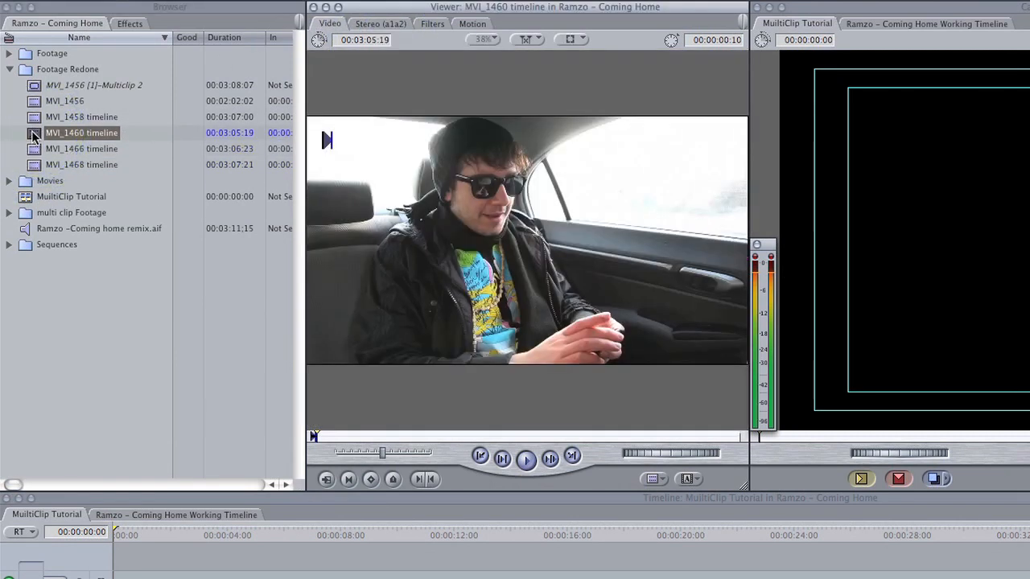
{"action": "left_click", "coordinate": [64, 101]}
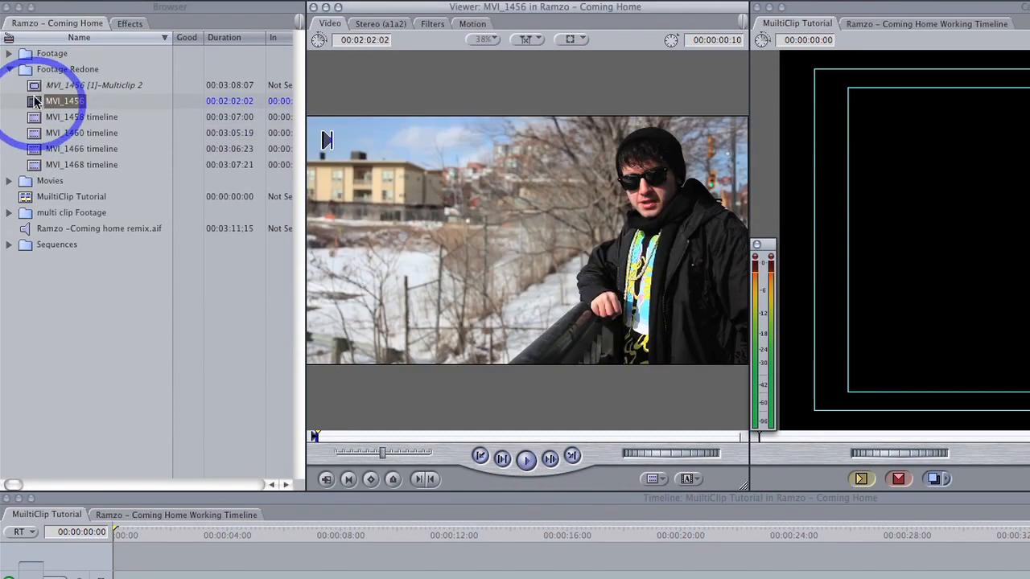